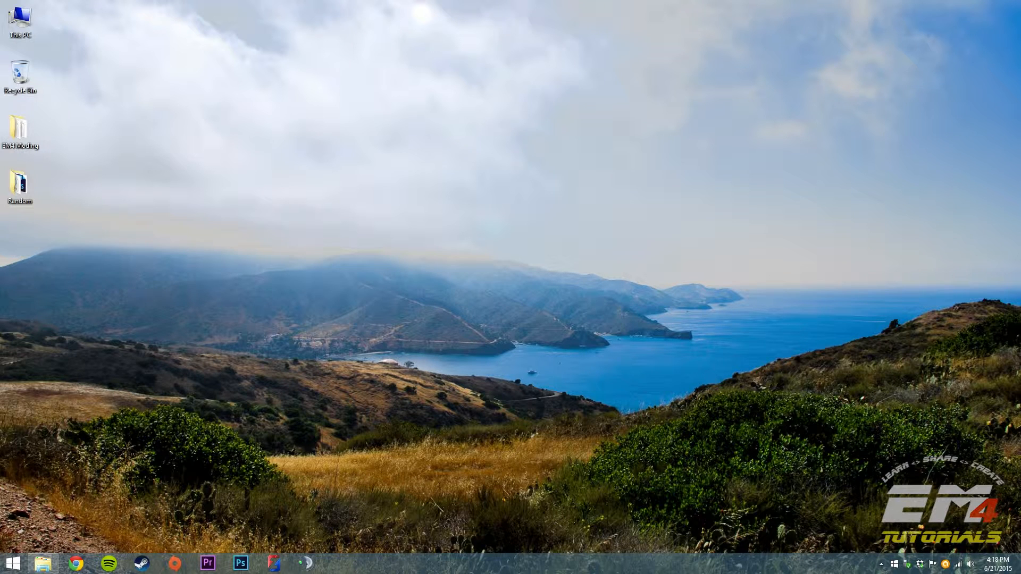
pyautogui.moveTo(216, 454)
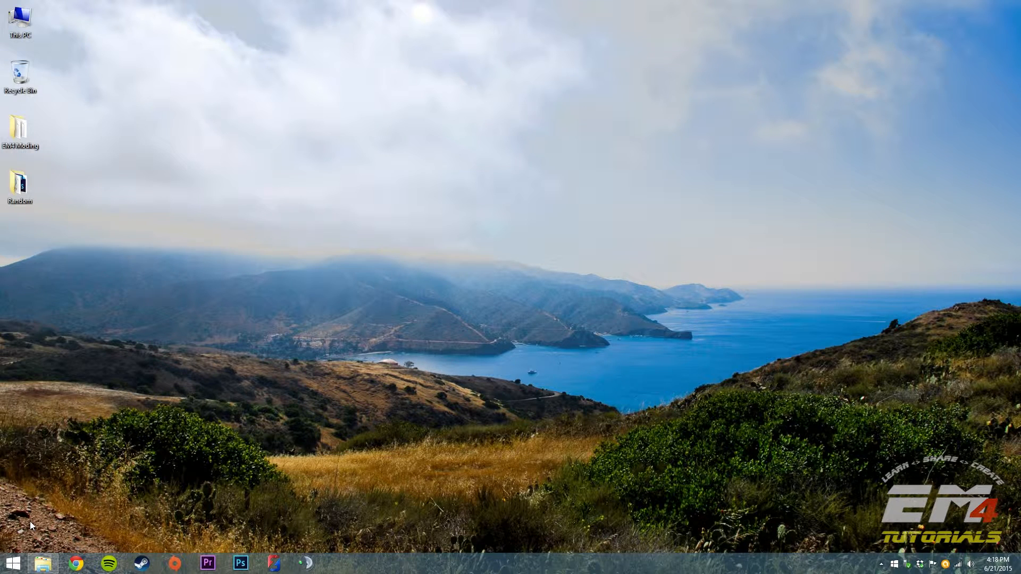
# Step: Bring up the Windows 8 Start screen from the taskbar corner
pyautogui.click(12, 563)
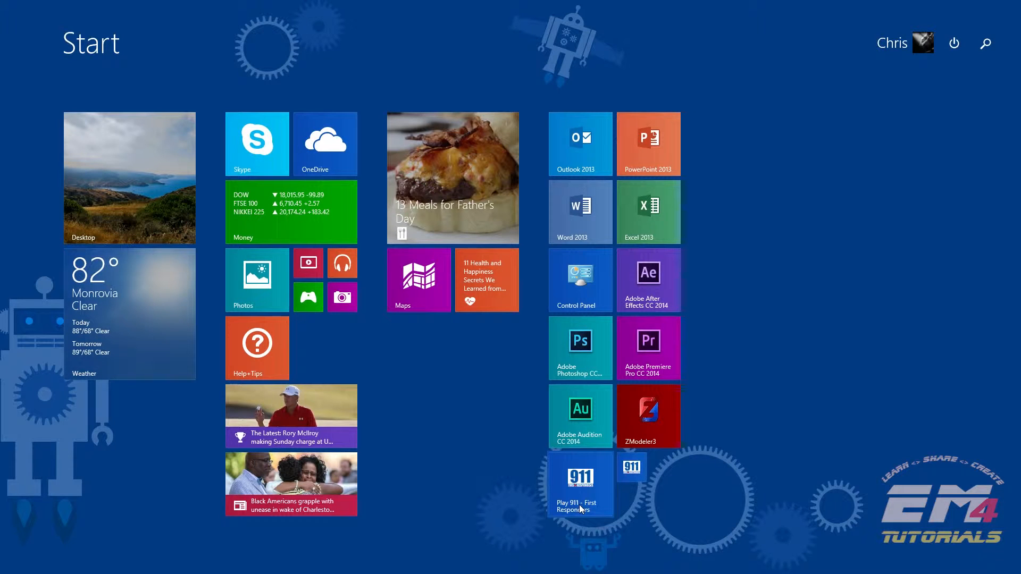
# Step: Open the file location of the Play 911 - First Responders tile in File Explorer
pyautogui.rightClick(580, 484)
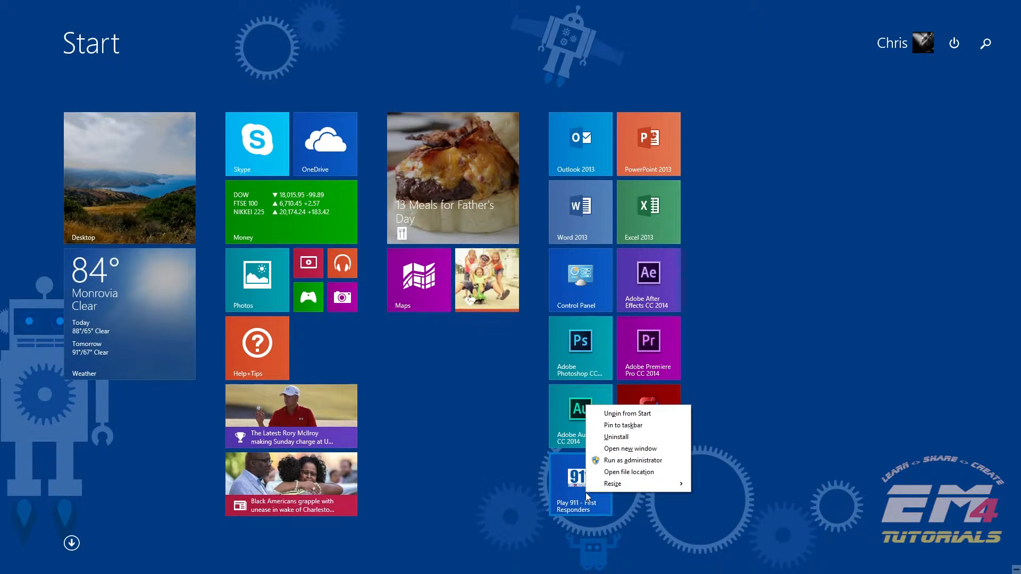
pyautogui.moveTo(627, 473)
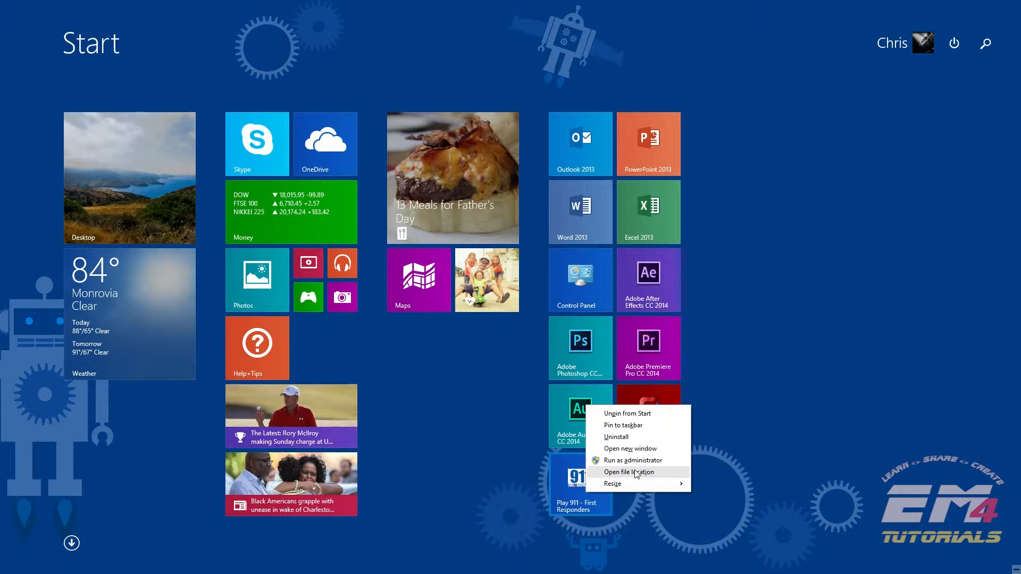
pyautogui.click(629, 473)
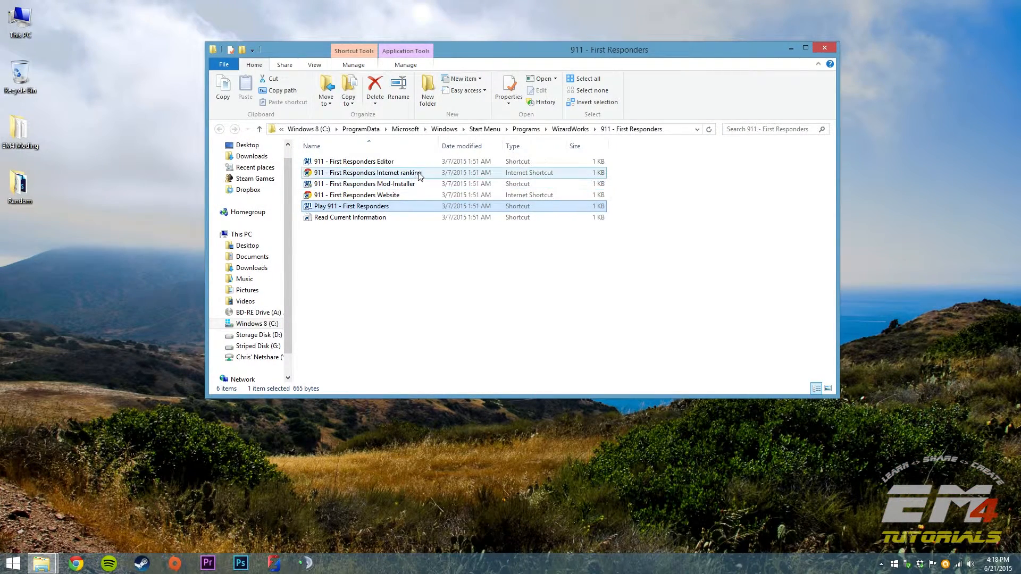
# Step: Select the 911 - First Responders Editor shortcut and bring up its context menu
pyautogui.click(368, 172)
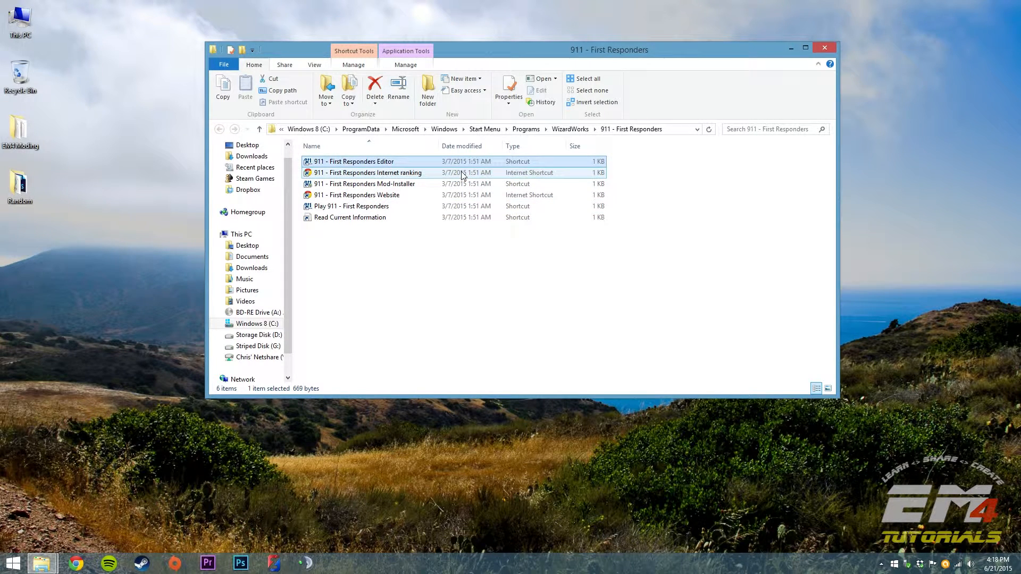
pyautogui.click(355, 161)
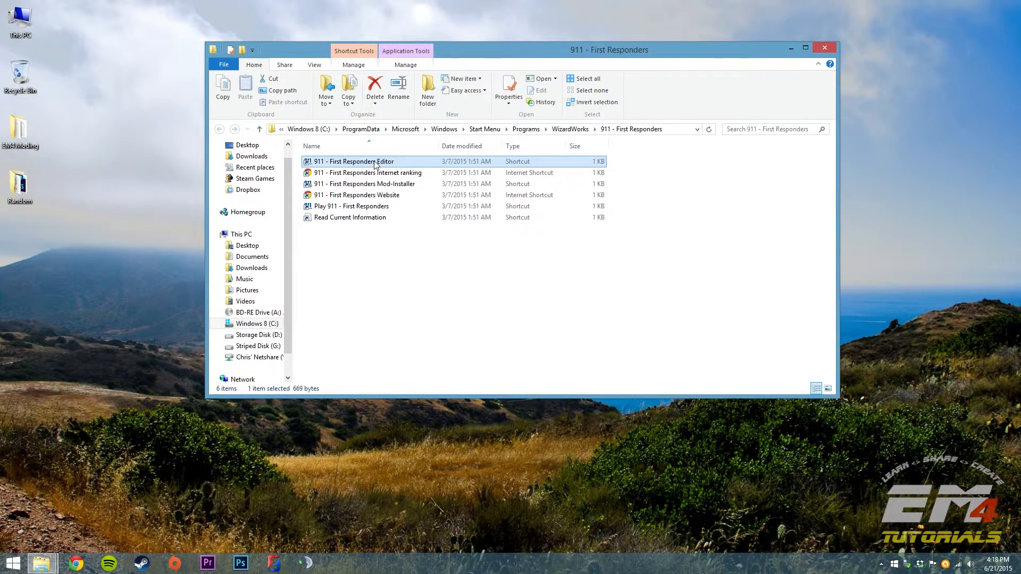
pyautogui.rightClick(373, 162)
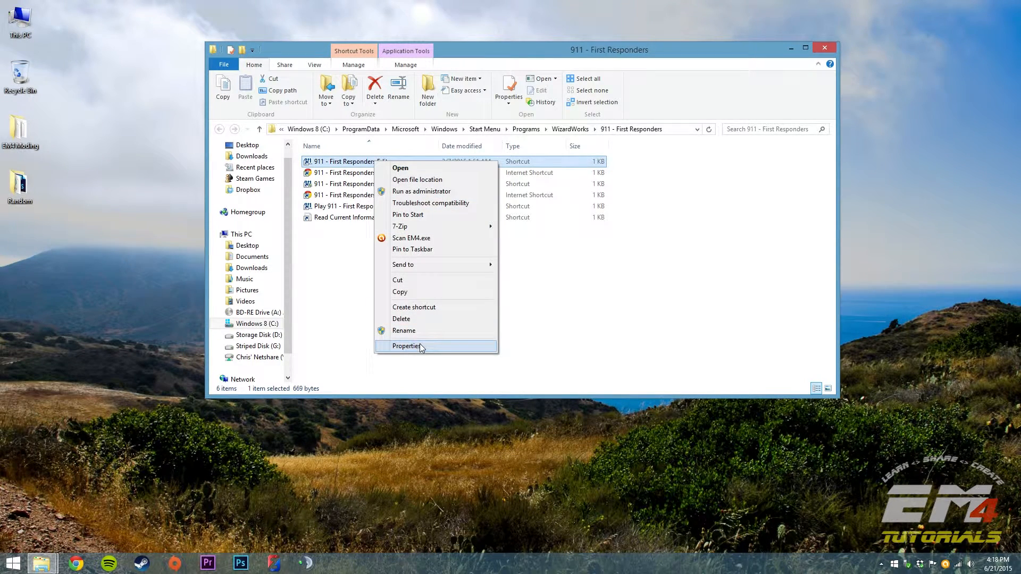
# Step: In the shortcut's Properties Compatibility settings, enable 'Run this program as an administrator' and apply
pyautogui.click(406, 346)
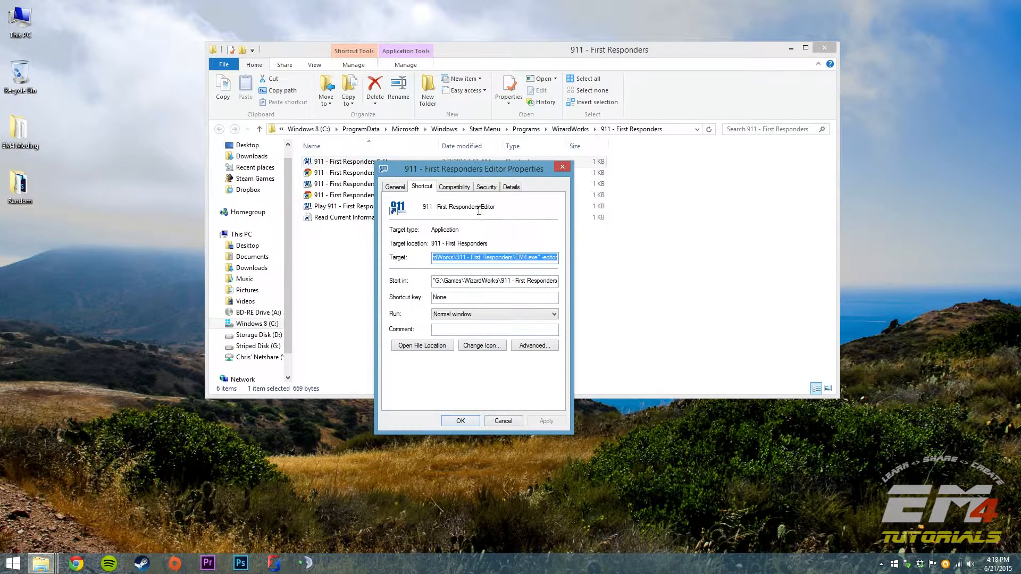
pyautogui.click(454, 187)
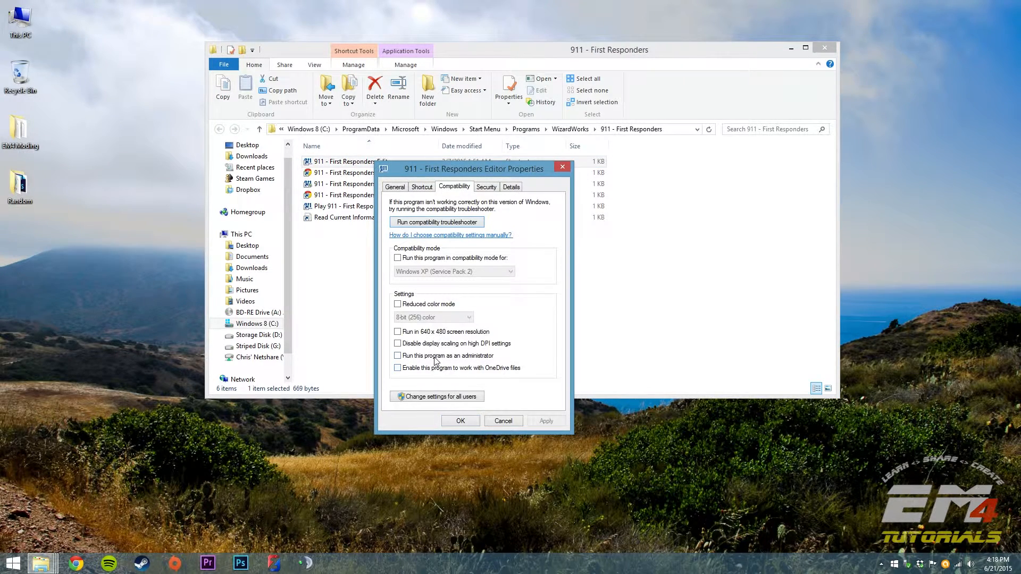
pyautogui.click(398, 356)
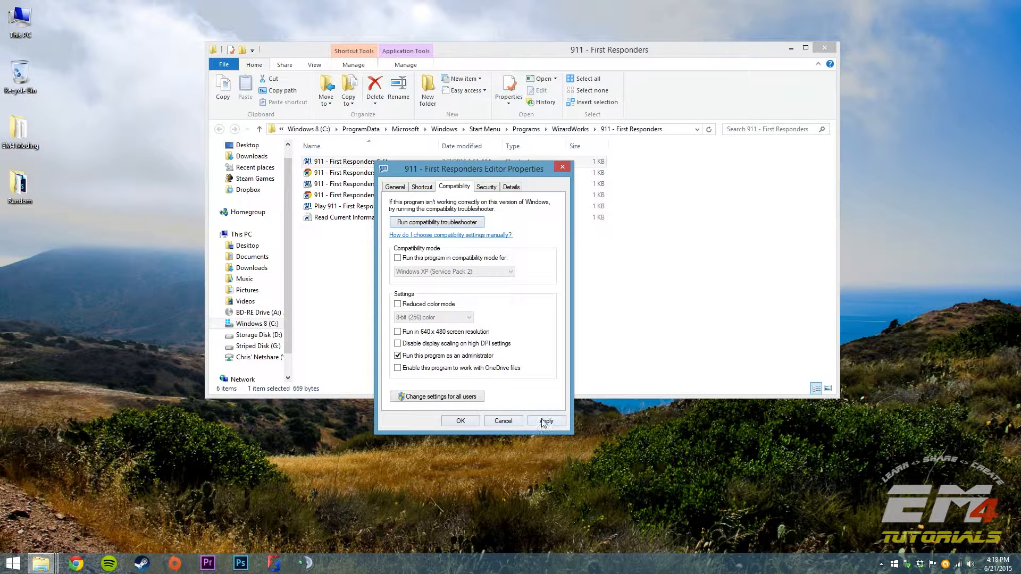
pyautogui.click(459, 421)
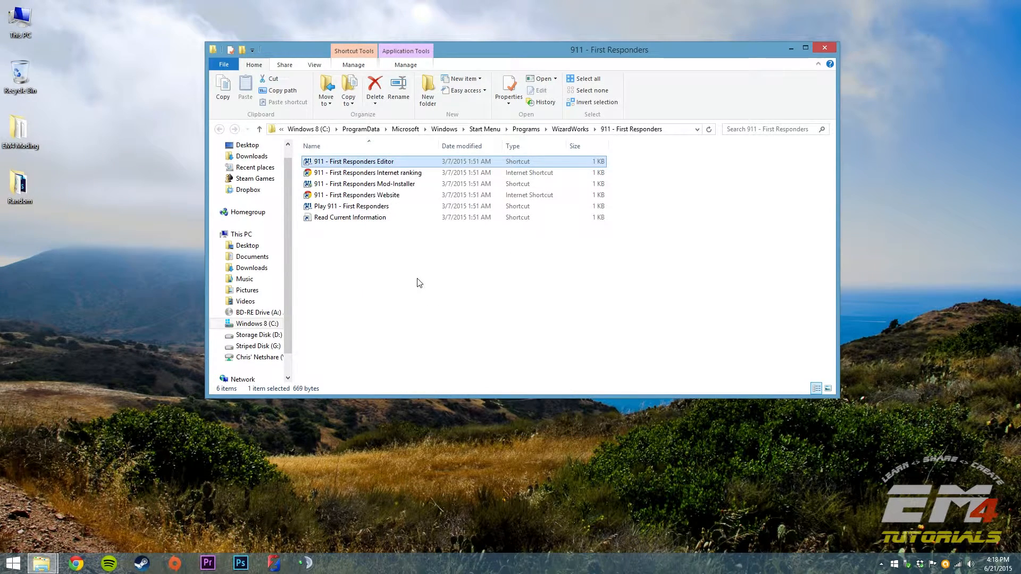